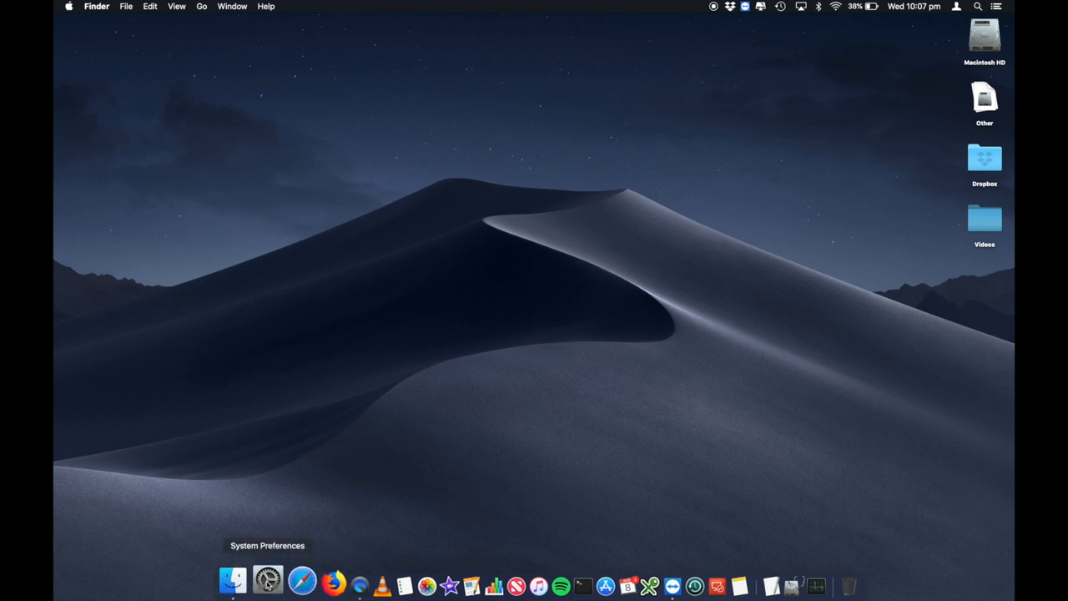
- Launch System Preferences, then close its window
{"action": "left_click", "coordinate": [268, 579]}
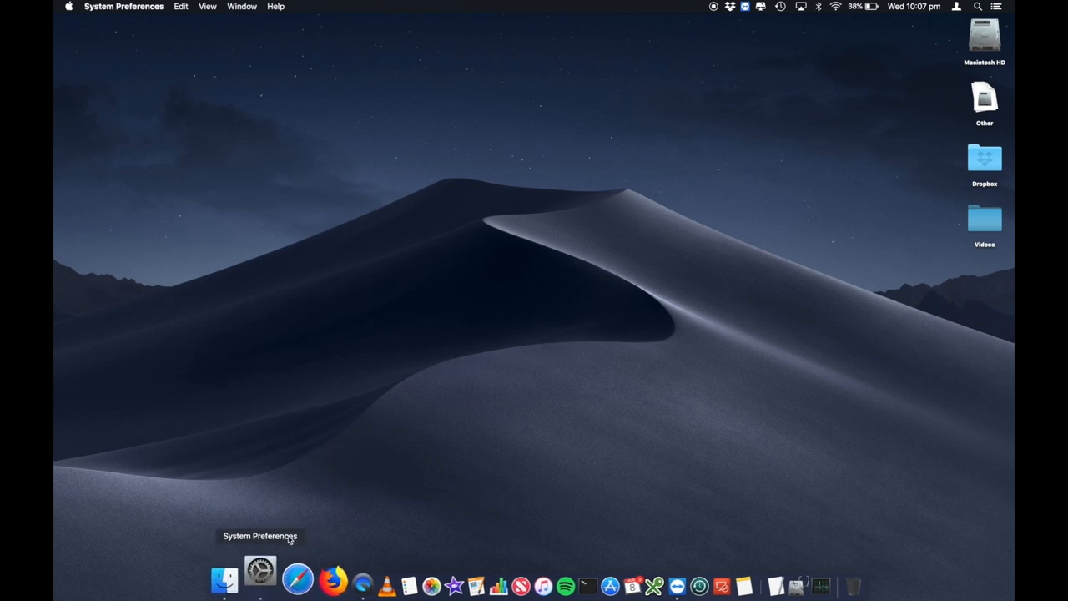
{"action": "left_click", "coordinate": [261, 577]}
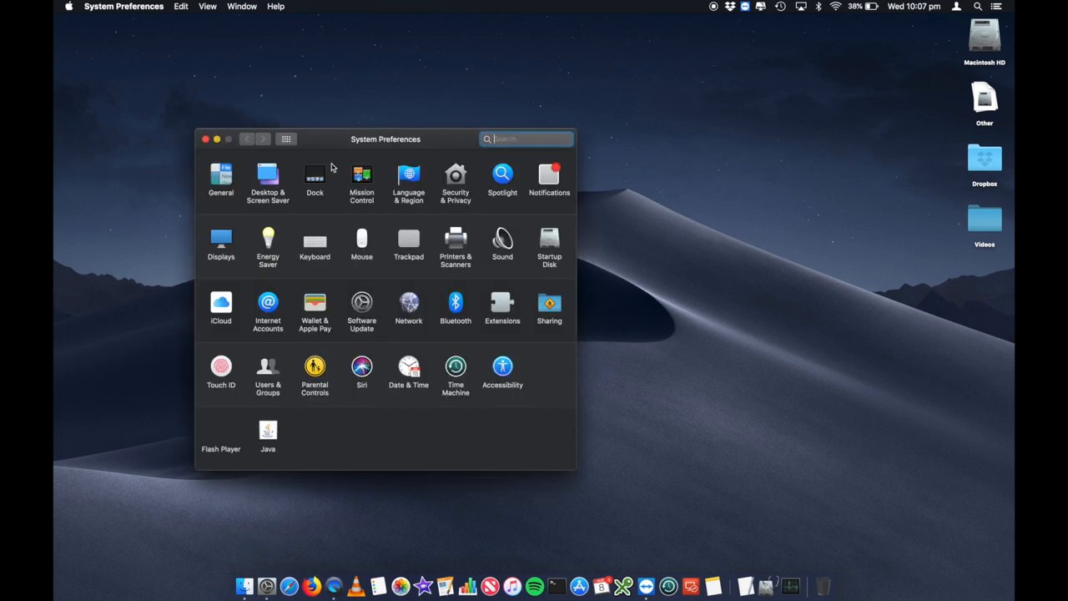
{"action": "mouse_move", "coordinate": [328, 148]}
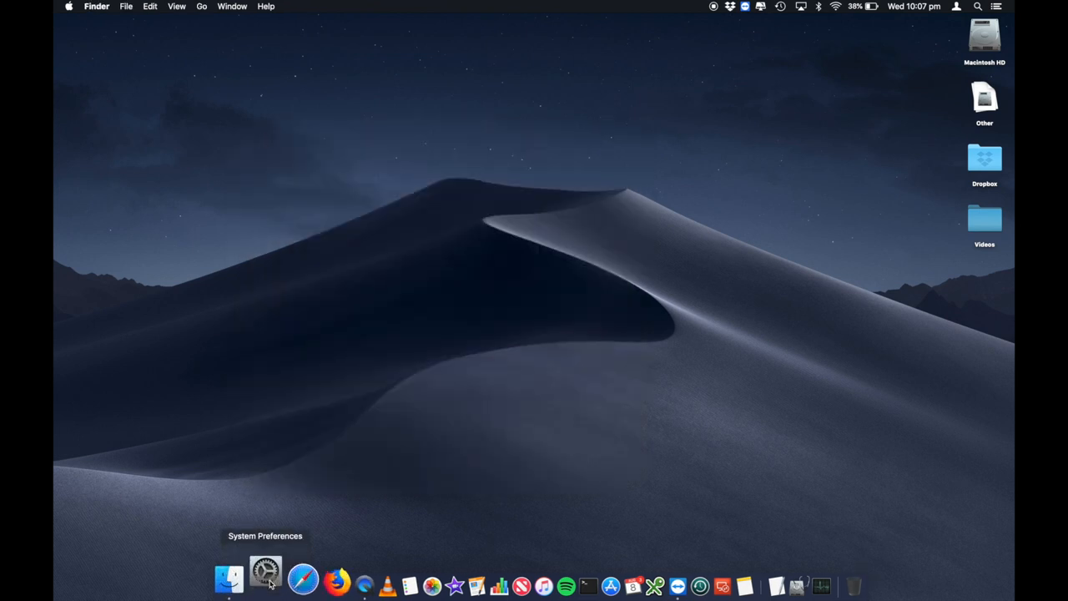
{"action": "left_click", "coordinate": [266, 578]}
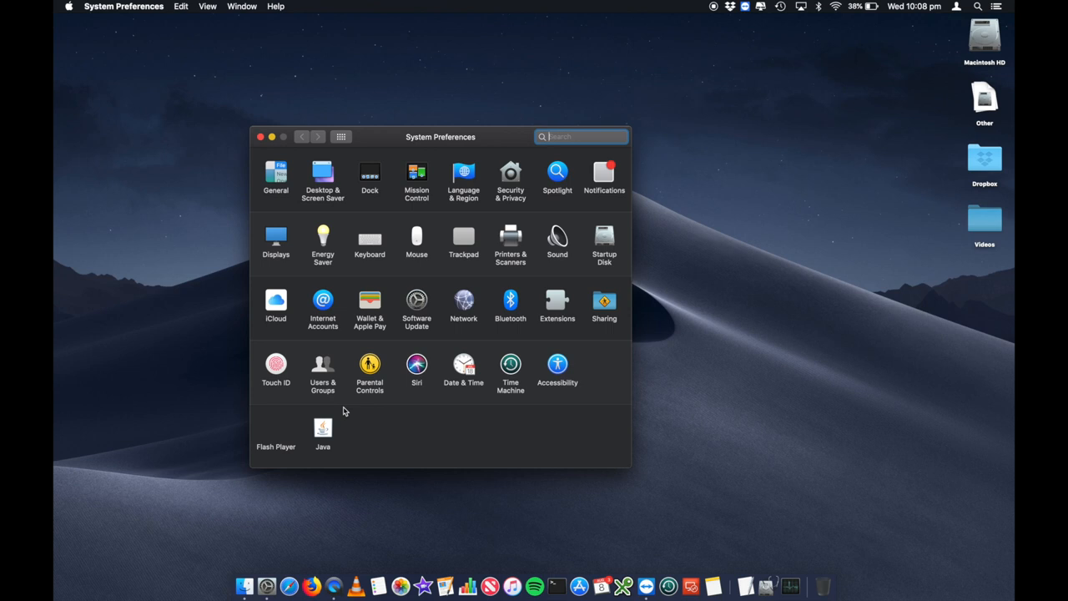
{"action": "left_click", "coordinate": [260, 136]}
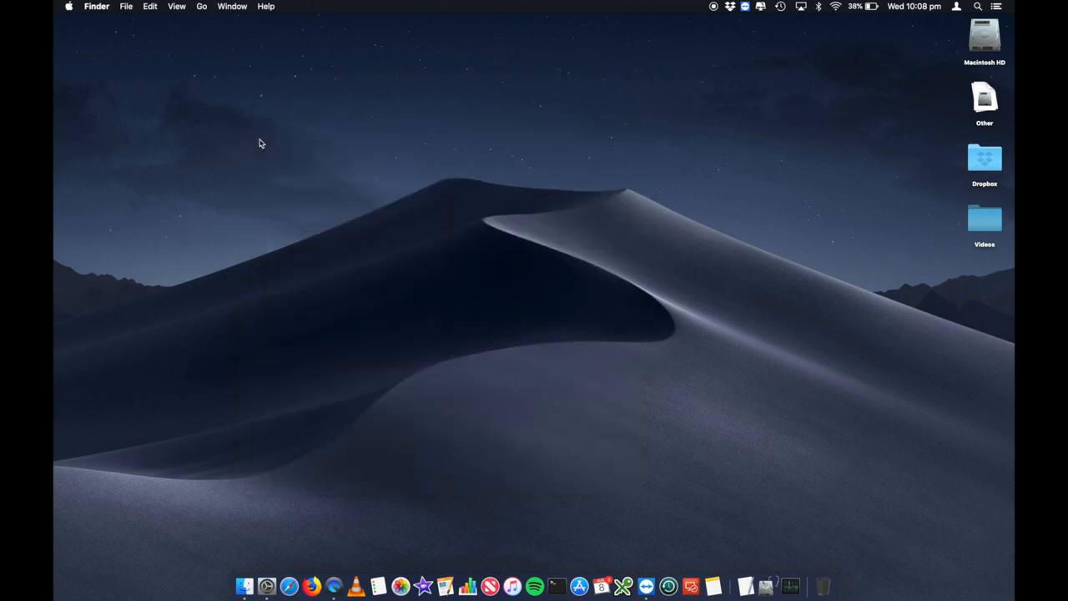
{"action": "mouse_move", "coordinate": [380, 194]}
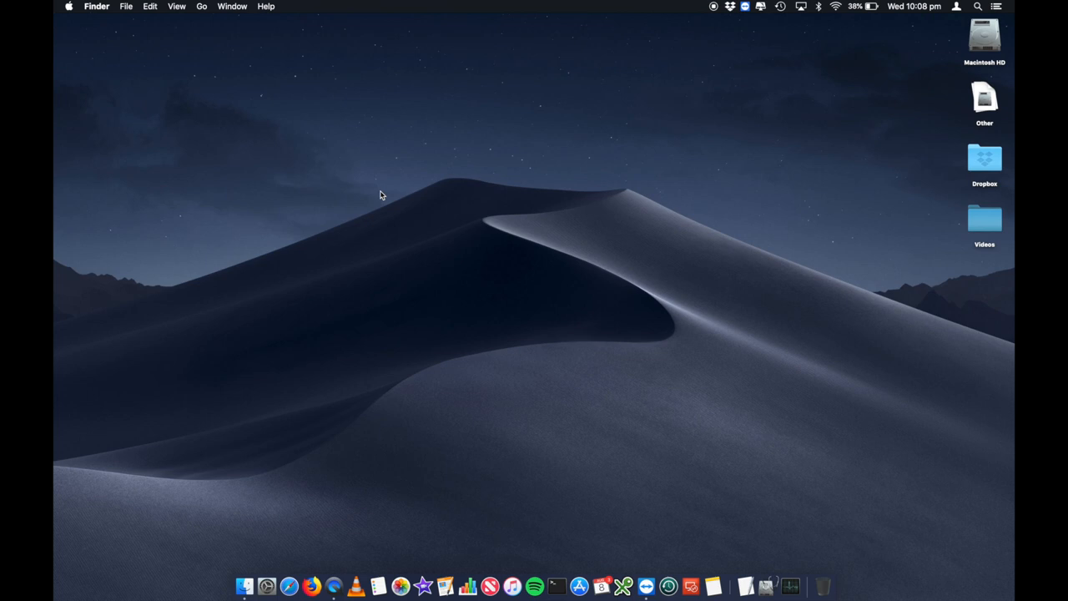
{"action": "mouse_move", "coordinate": [361, 137]}
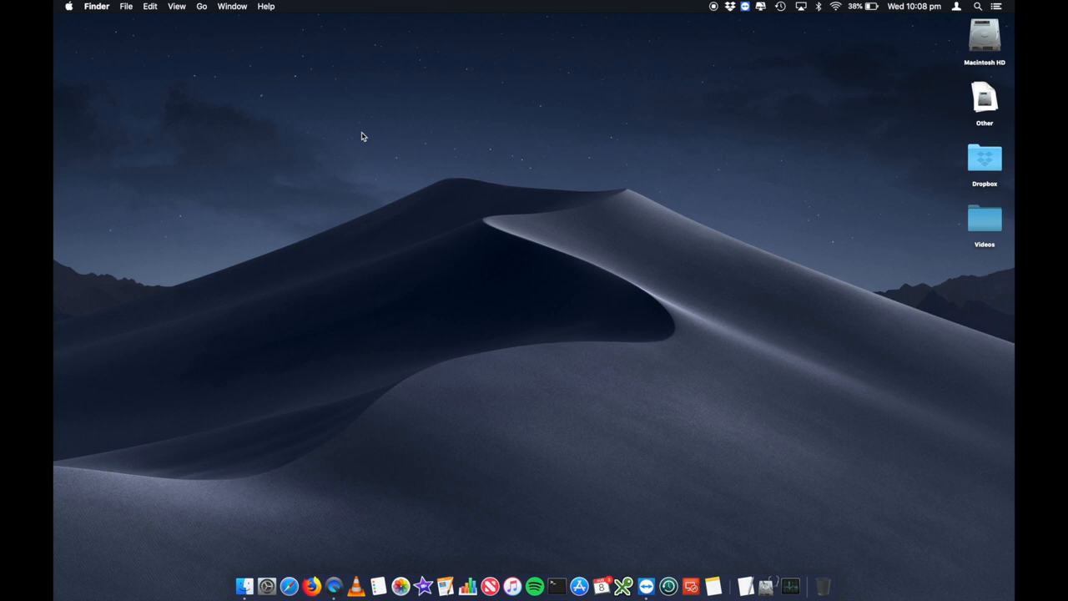
{"action": "mouse_move", "coordinate": [260, 71]}
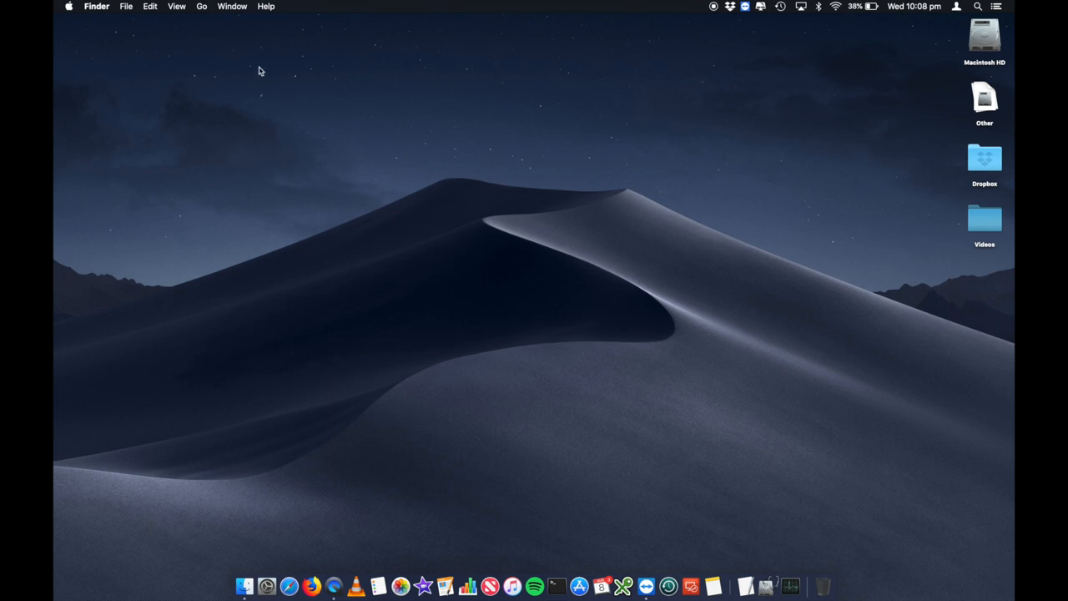
{"action": "mouse_move", "coordinate": [222, 560]}
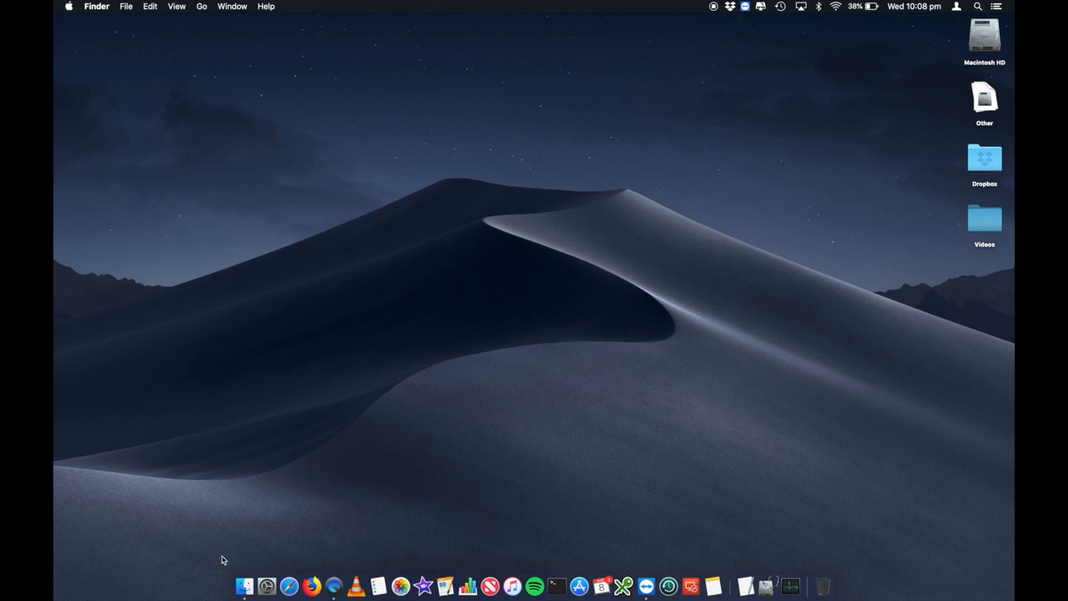
{"action": "mouse_move", "coordinate": [207, 15]}
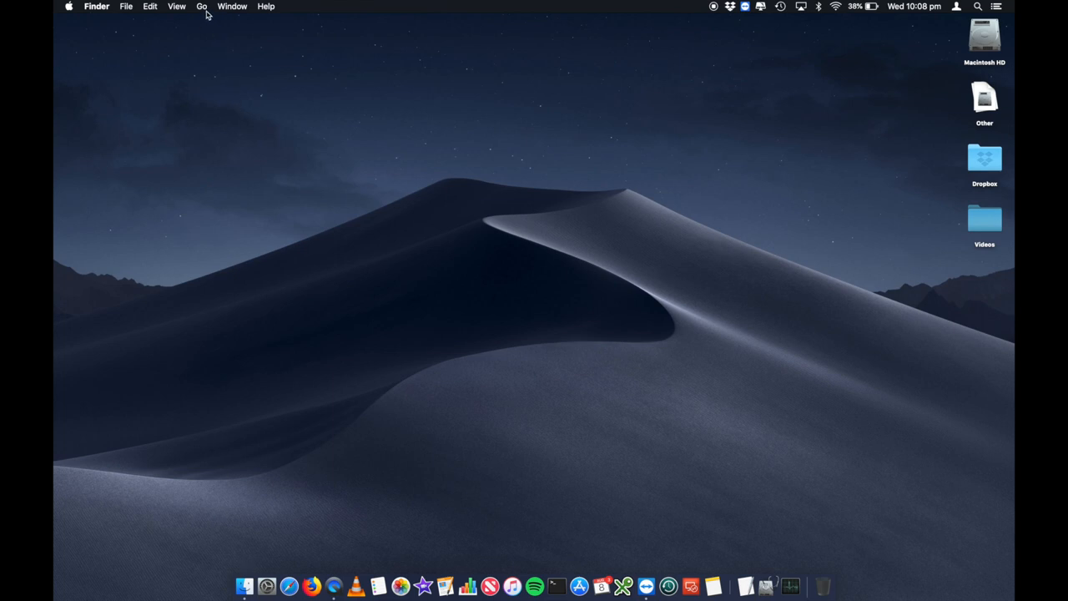
- Navigate to ~/Library/ through Go to Folder
{"action": "left_click", "coordinate": [201, 6]}
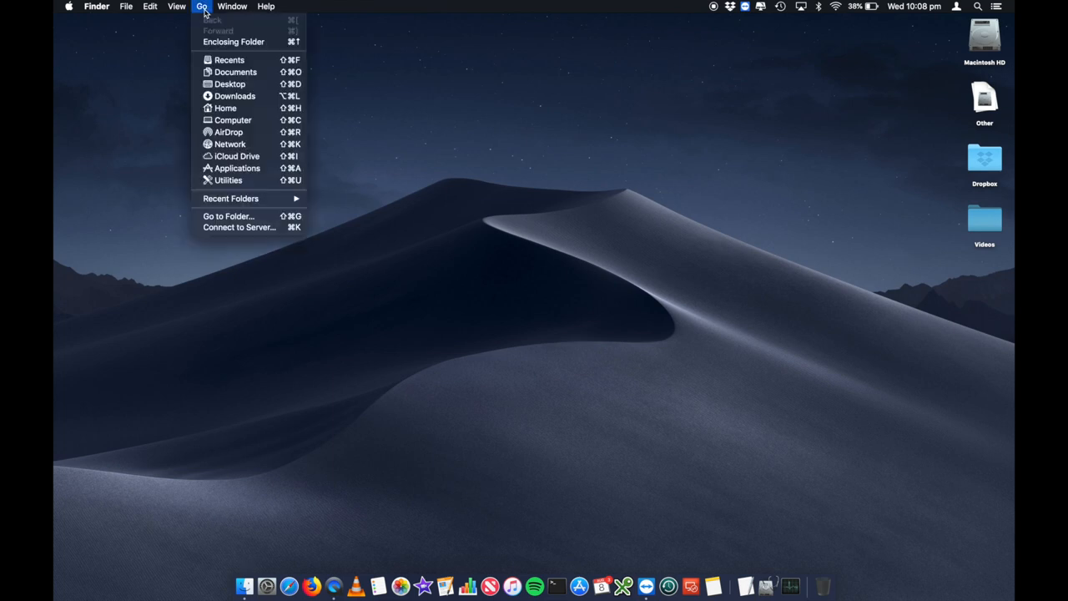
{"action": "left_click", "coordinate": [126, 6]}
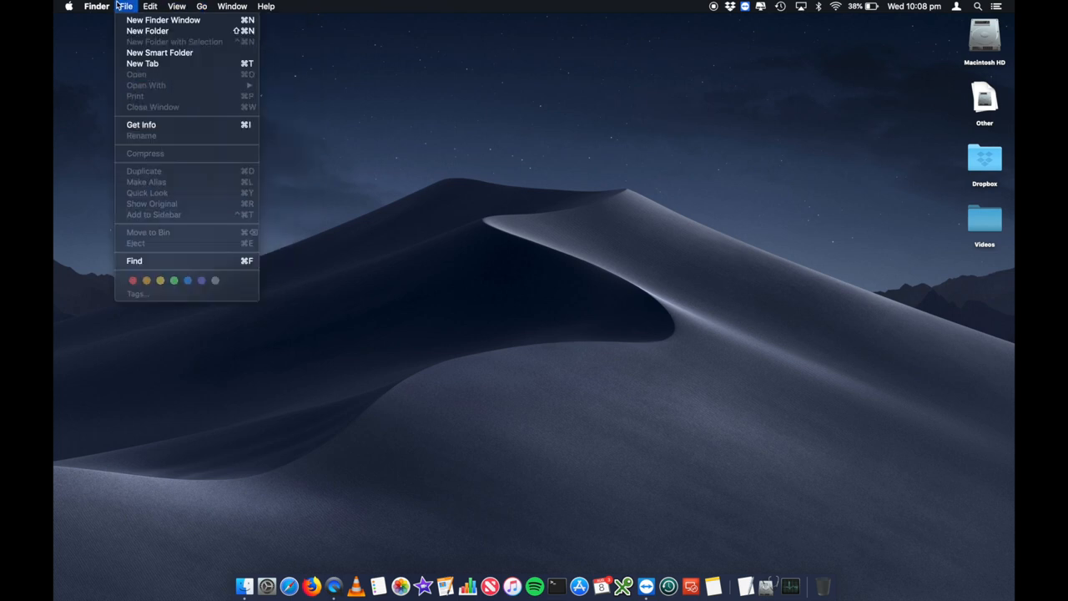
{"action": "left_click", "coordinate": [201, 5]}
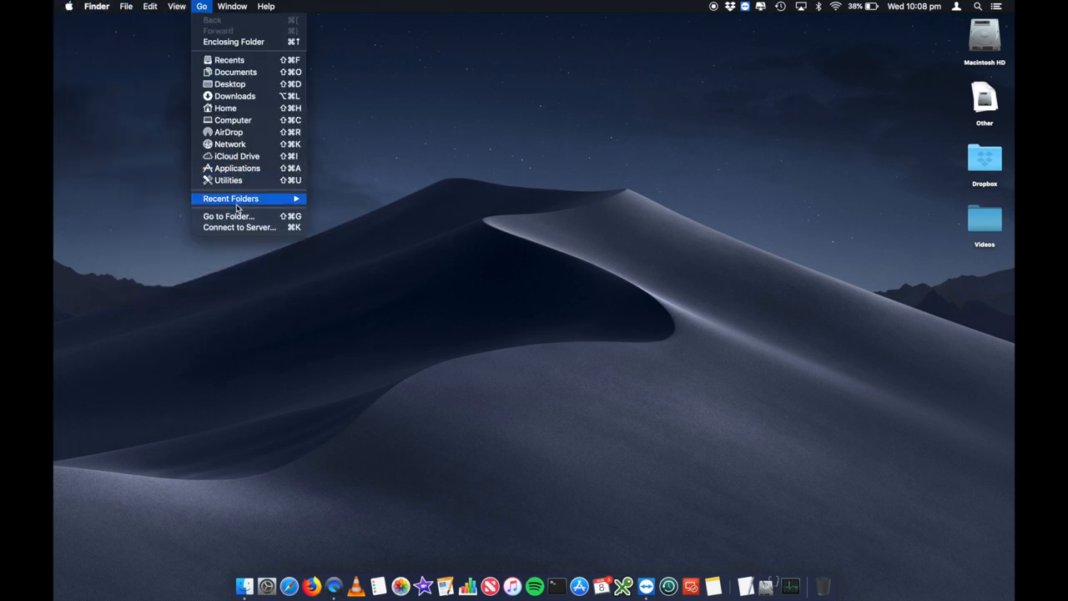
{"action": "left_click", "coordinate": [228, 216]}
{"action": "type", "text": "~/Library/"}
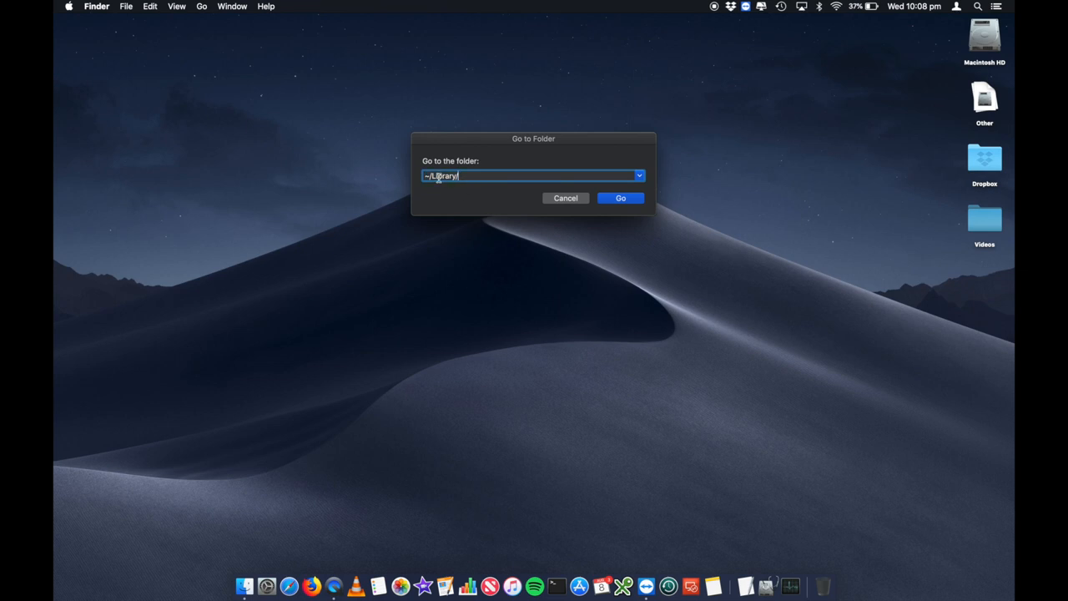
{"action": "mouse_move", "coordinate": [447, 263]}
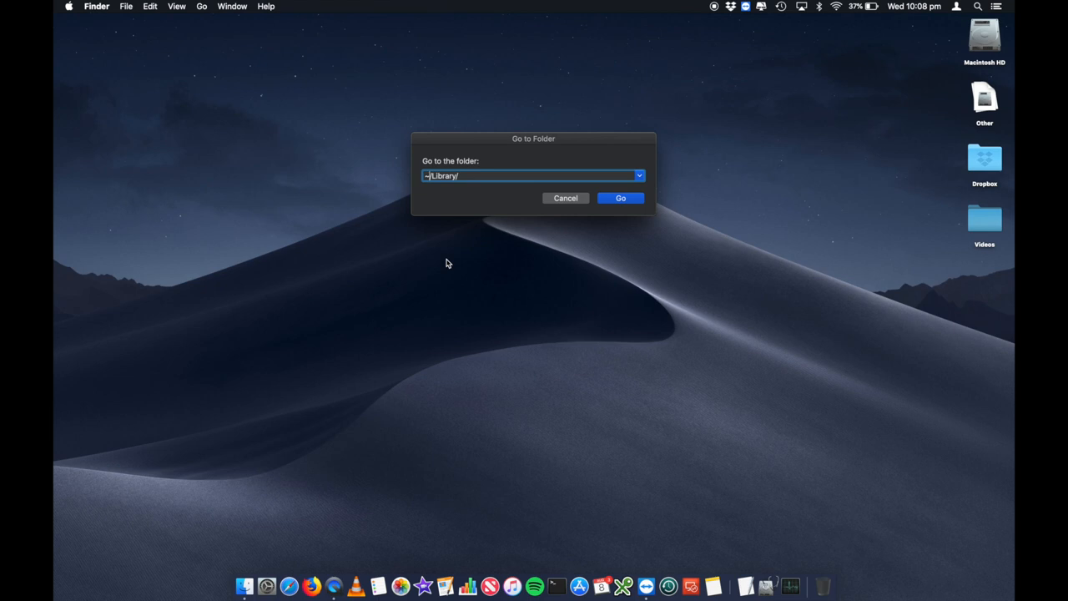
{"action": "mouse_move", "coordinate": [442, 255]}
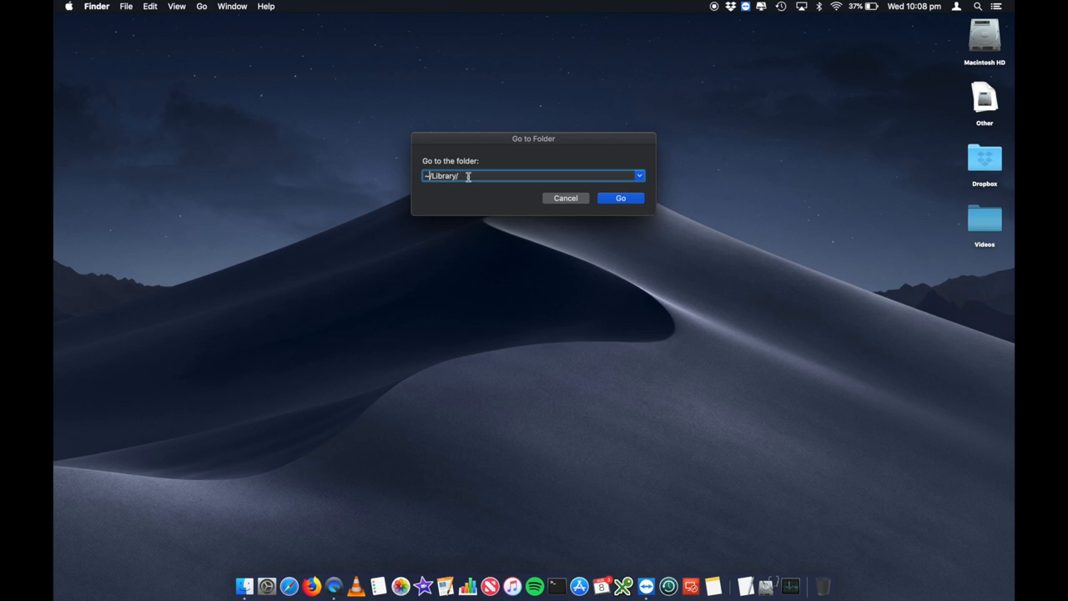
{"action": "left_click", "coordinate": [620, 198]}
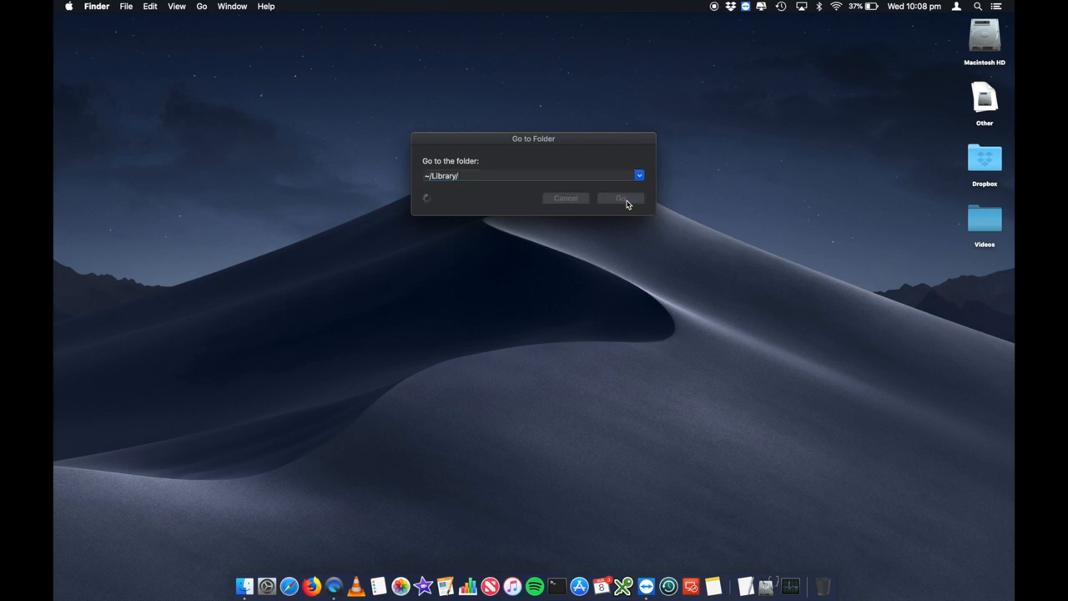
{"action": "left_click", "coordinate": [620, 198]}
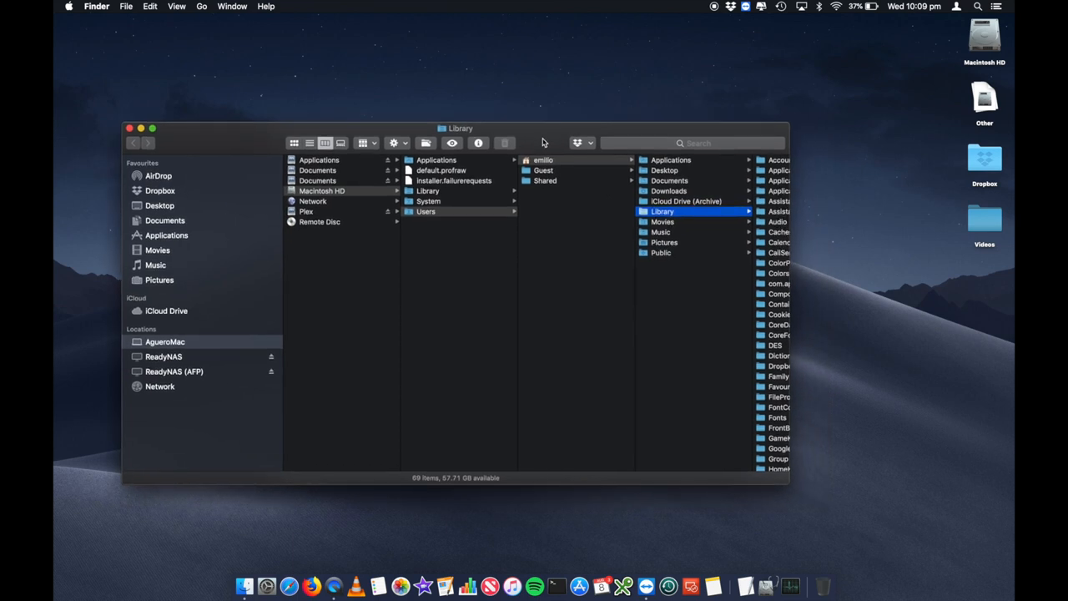
{"action": "mouse_move", "coordinate": [596, 176]}
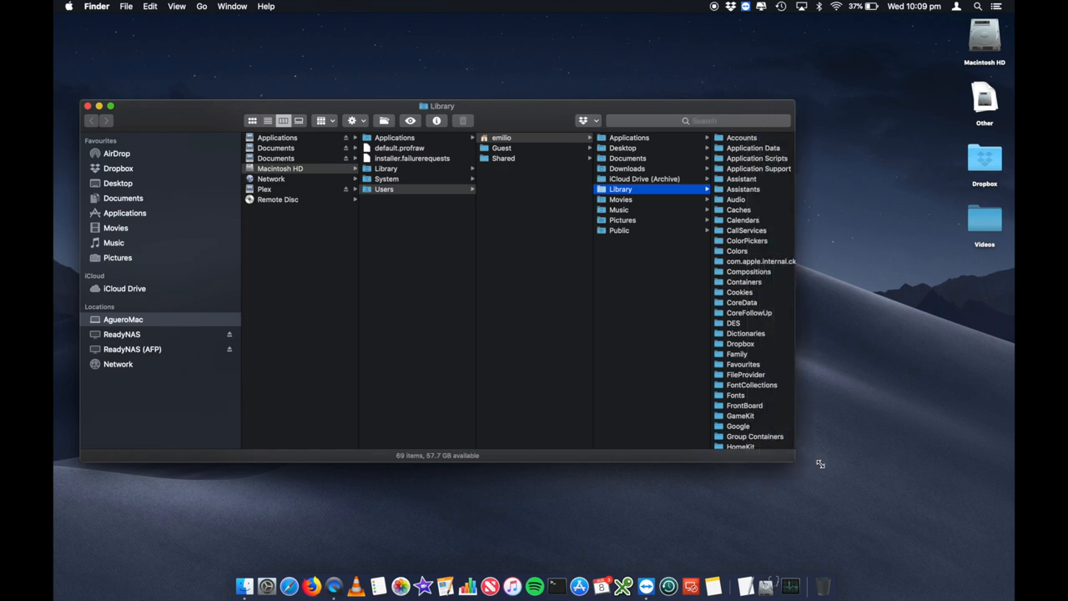
- Widen the Library window, then reopen and cancel Go to Folder
{"action": "left_click_drag", "start_coordinate": [820, 463], "coordinate": [874, 470]}
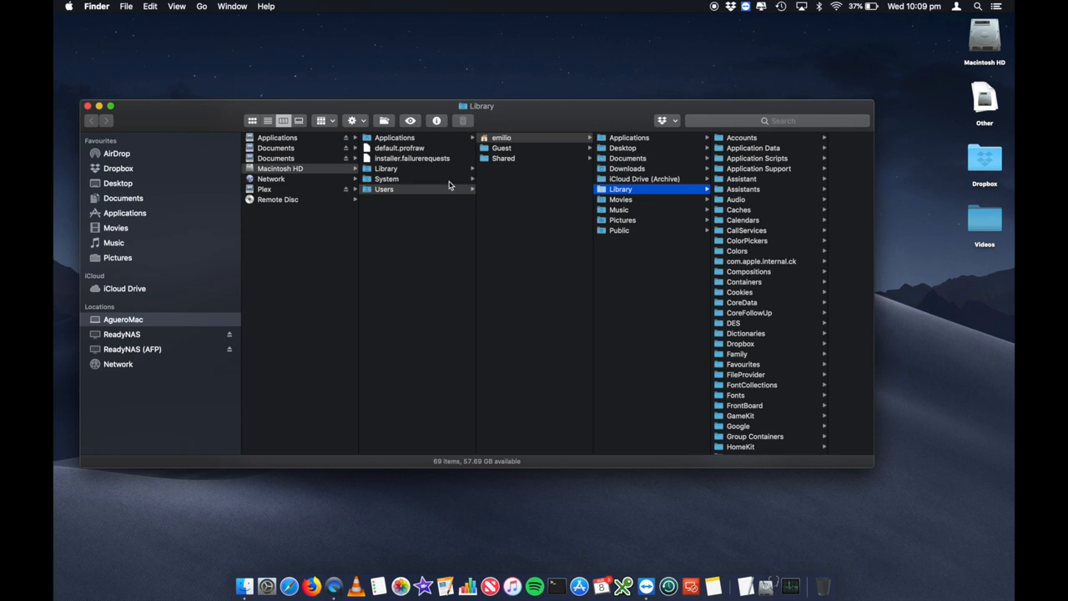
{"action": "mouse_move", "coordinate": [285, 88]}
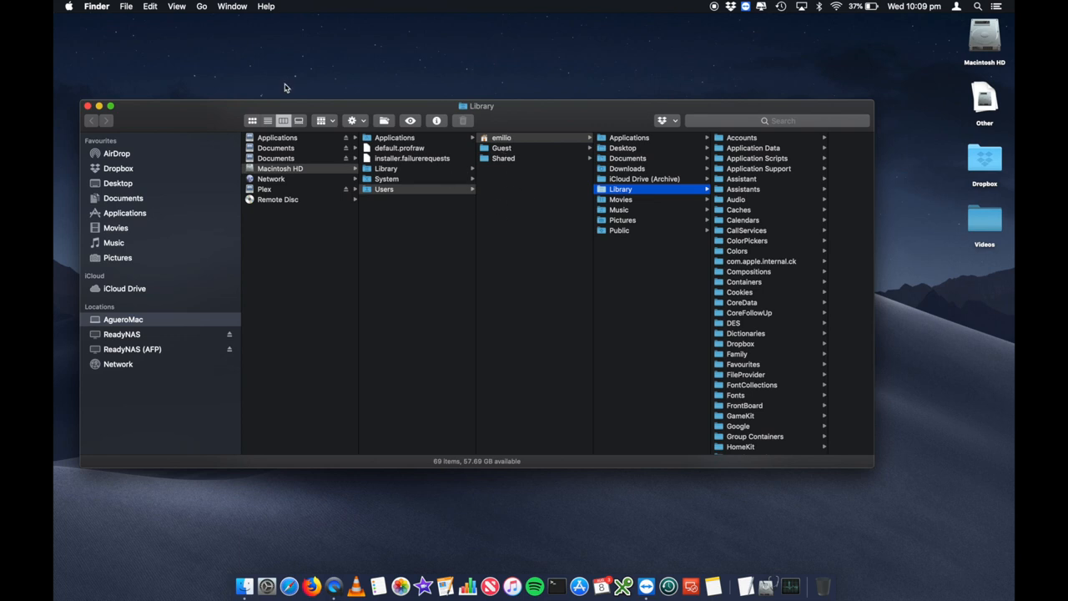
{"action": "left_click", "coordinate": [201, 6]}
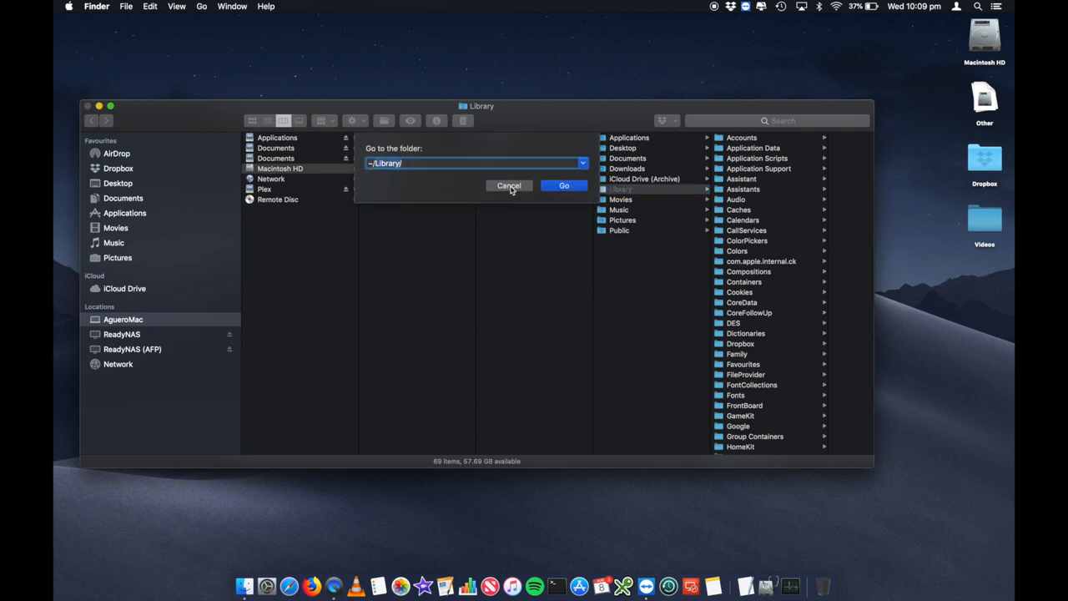
{"action": "left_click", "coordinate": [564, 185]}
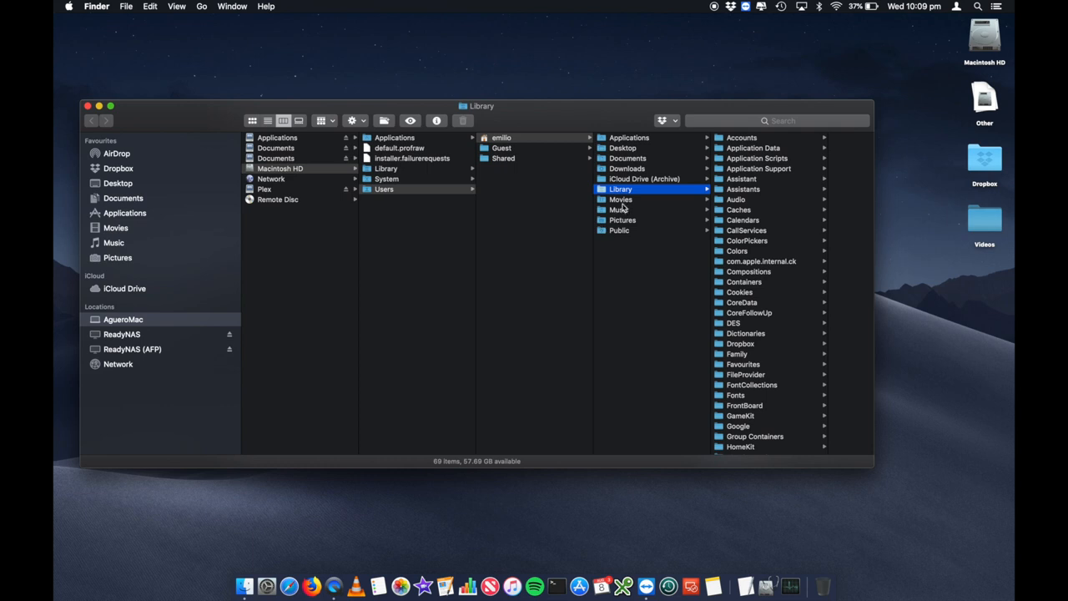
{"action": "mouse_move", "coordinate": [682, 235]}
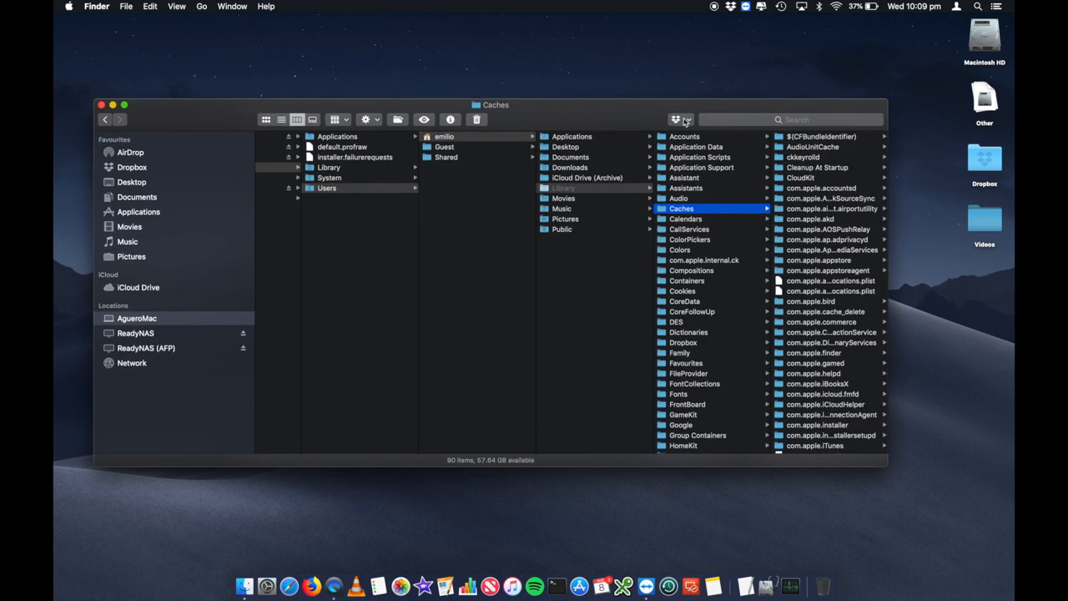
- Scroll the Caches list, enlarge the window, and select a cache folder
{"action": "scroll", "scroll_direction": "down", "scroll_amount": 3}
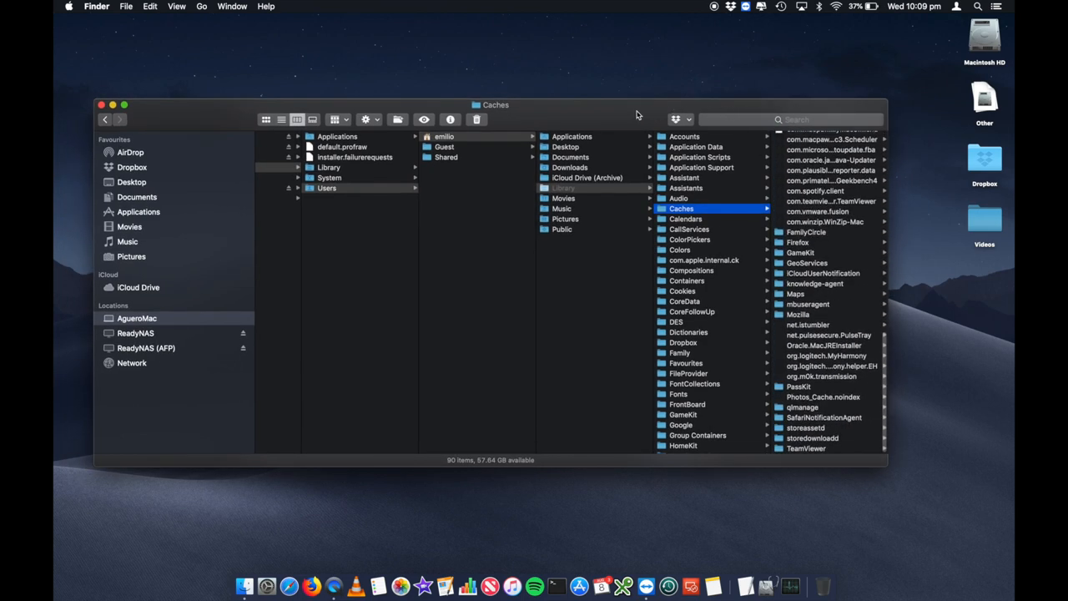
{"action": "left_click_drag", "start_coordinate": [637, 114], "coordinate": [492, 22]}
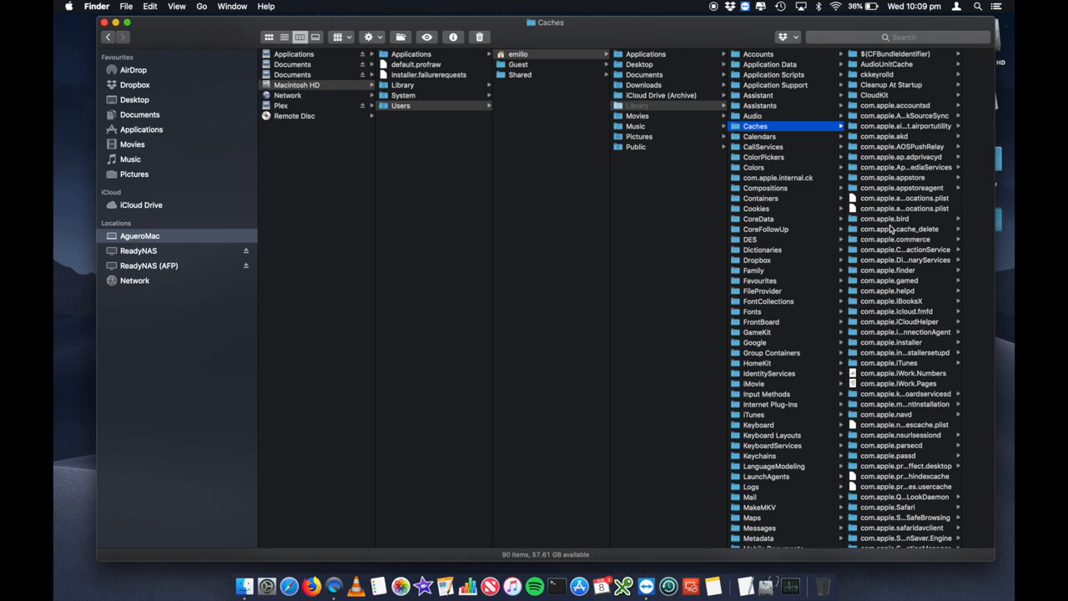
{"action": "left_click", "coordinate": [906, 167]}
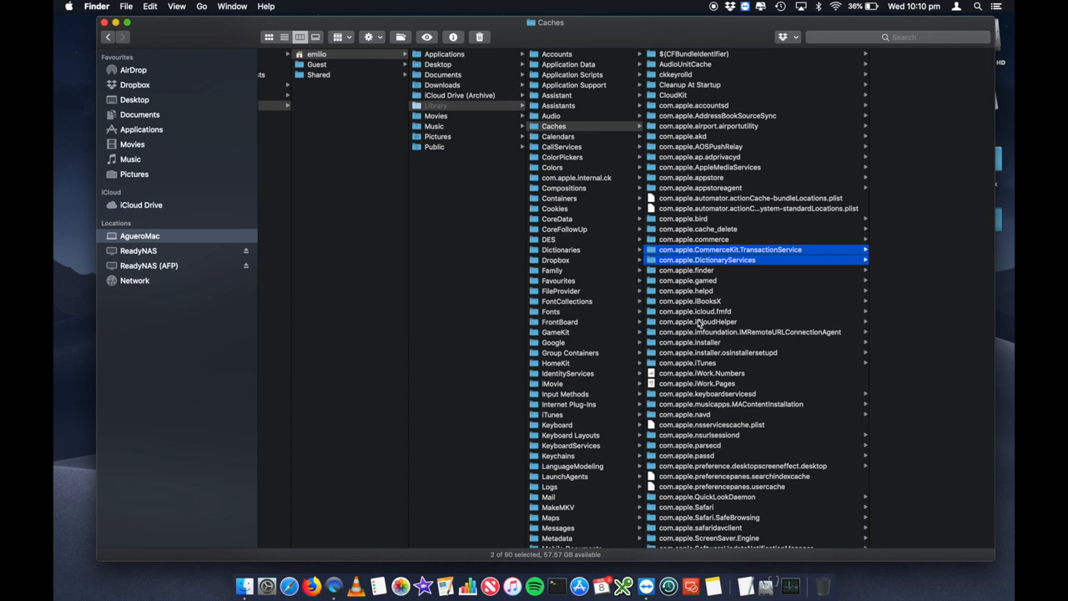
- Move six selected cache folders to the Bin and empty the Bin
{"action": "left_click", "coordinate": [695, 312]}
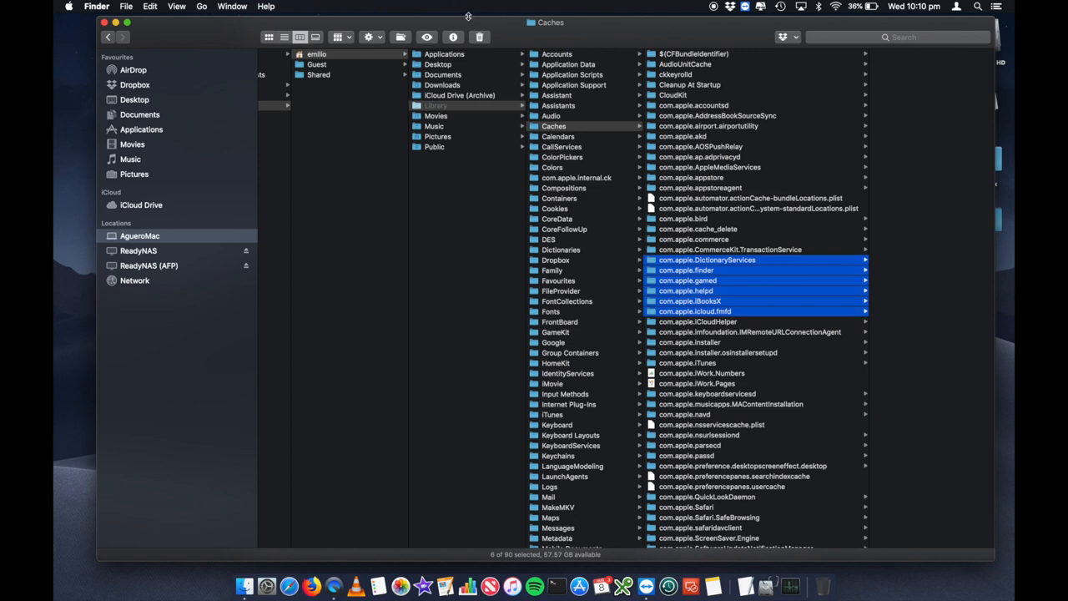
{"action": "left_click", "coordinate": [698, 321]}
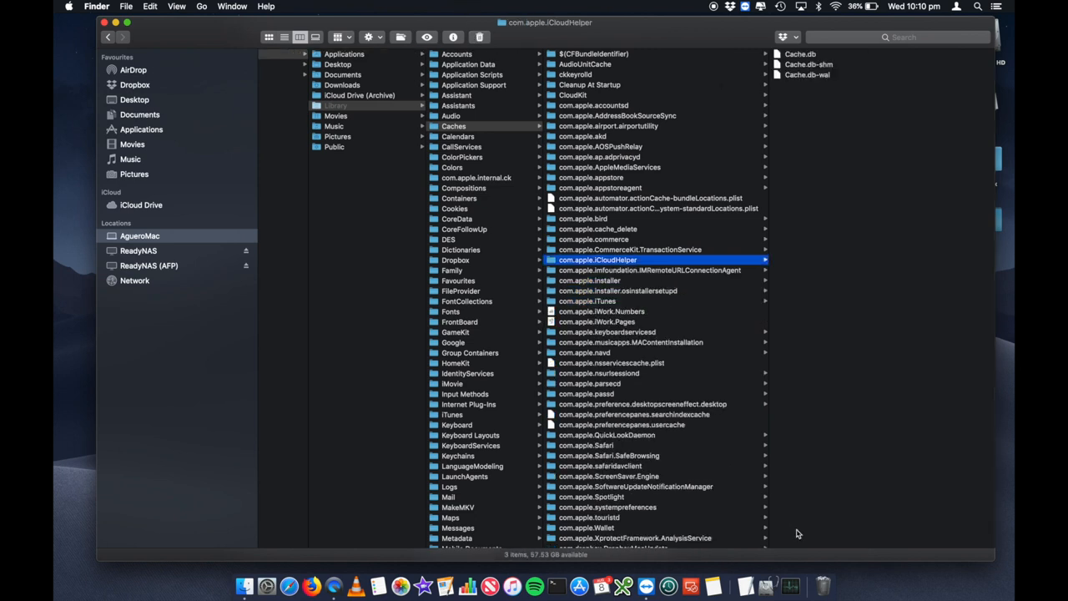
{"action": "right_click", "coordinate": [822, 586]}
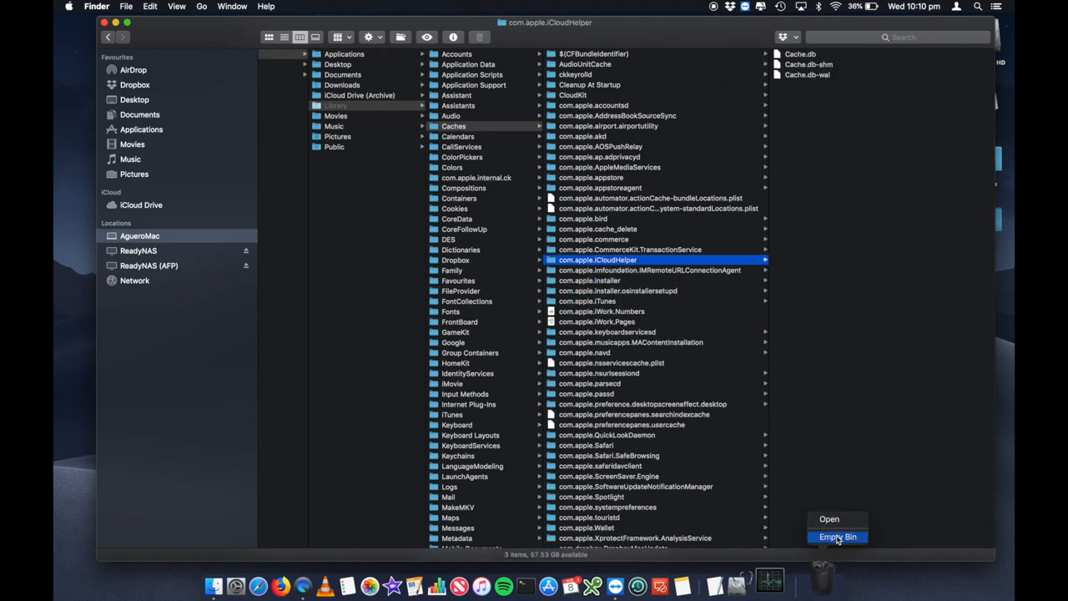
{"action": "left_click", "coordinate": [837, 536]}
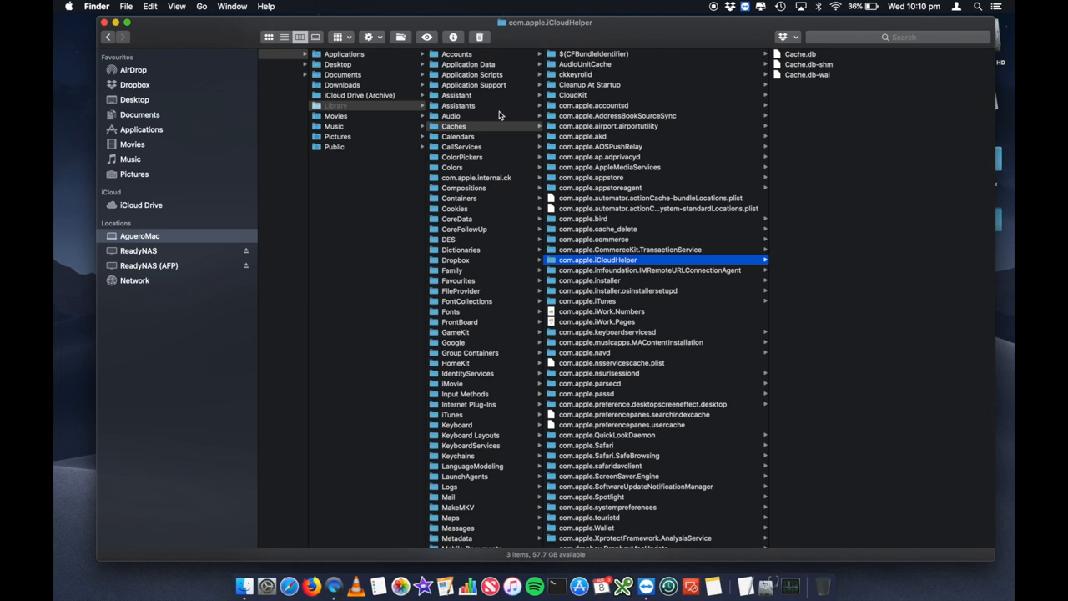
- Return to Caches, select all its items, and close the window
{"action": "left_click", "coordinate": [454, 126]}
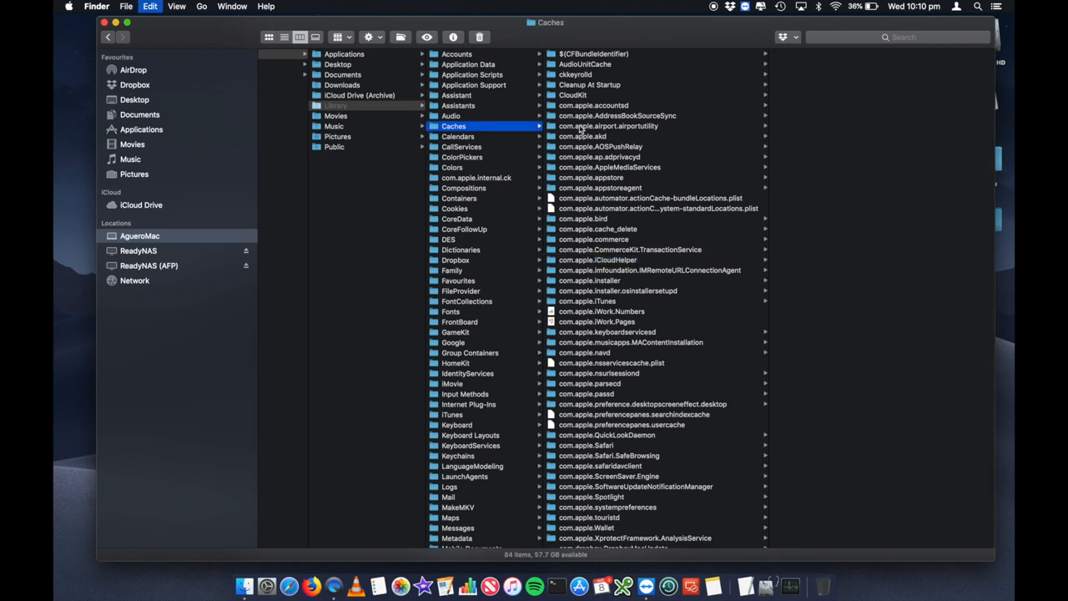
{"action": "key", "text": "cmd+a"}
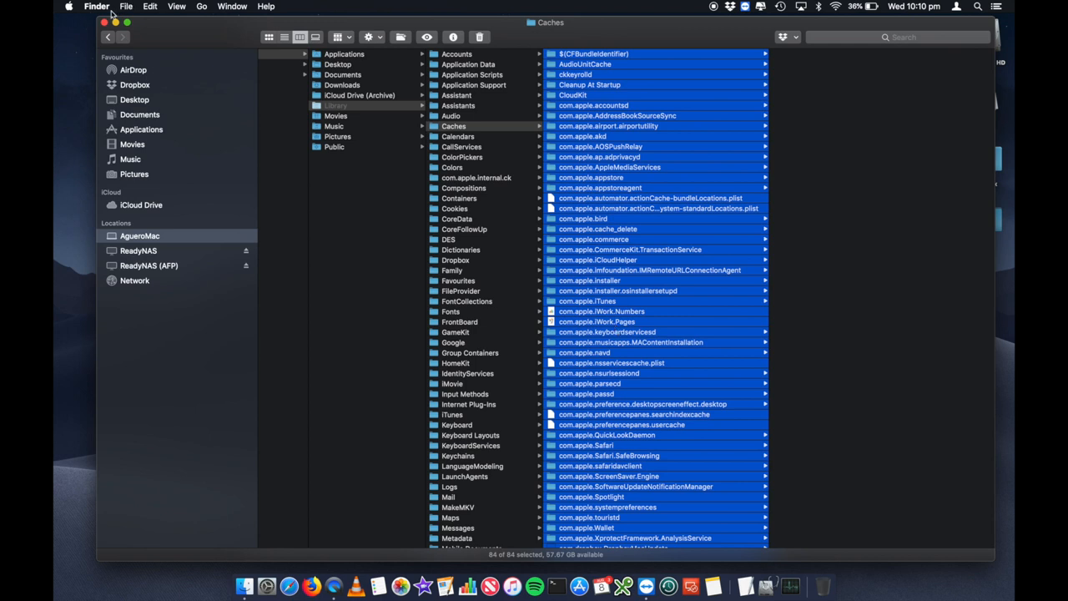
{"action": "left_click", "coordinate": [104, 22]}
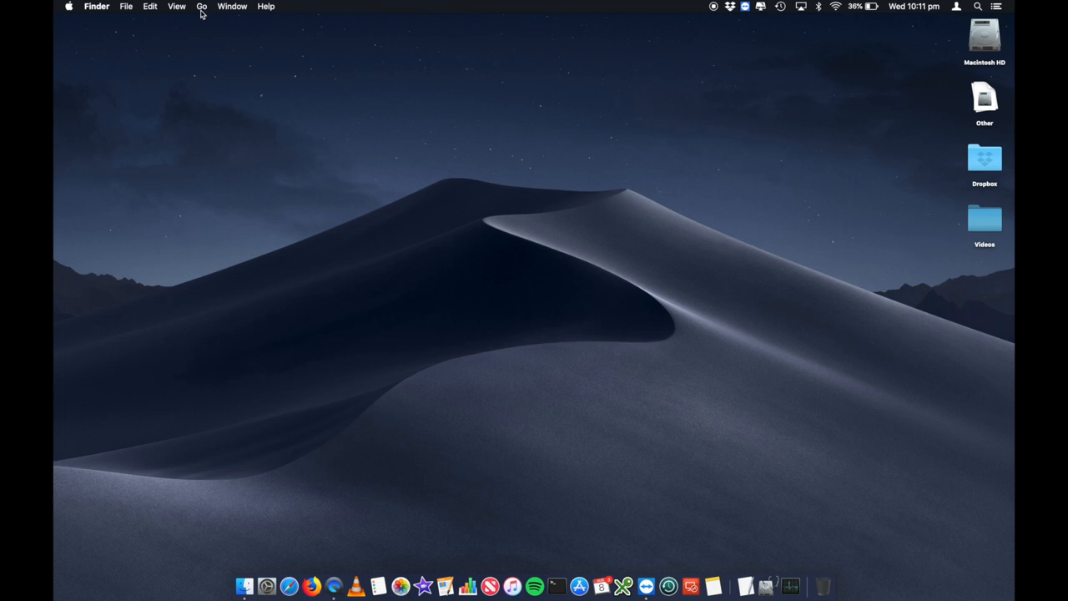
- Go to the /Library/ folder and enlarge the window
{"action": "left_click", "coordinate": [201, 6]}
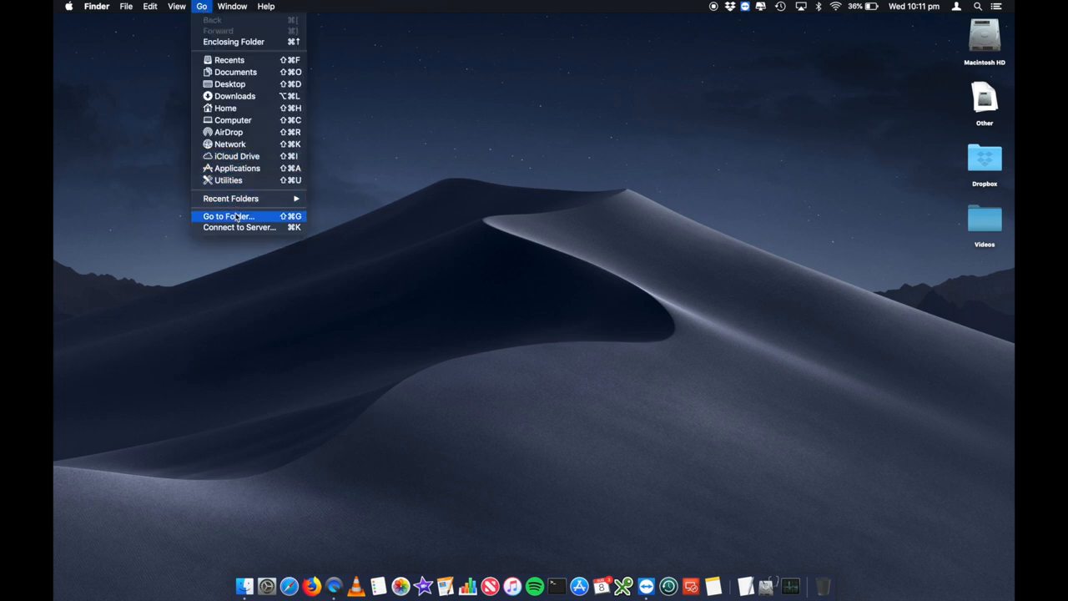
{"action": "left_click", "coordinate": [228, 216]}
{"action": "type", "text": "/Library/"}
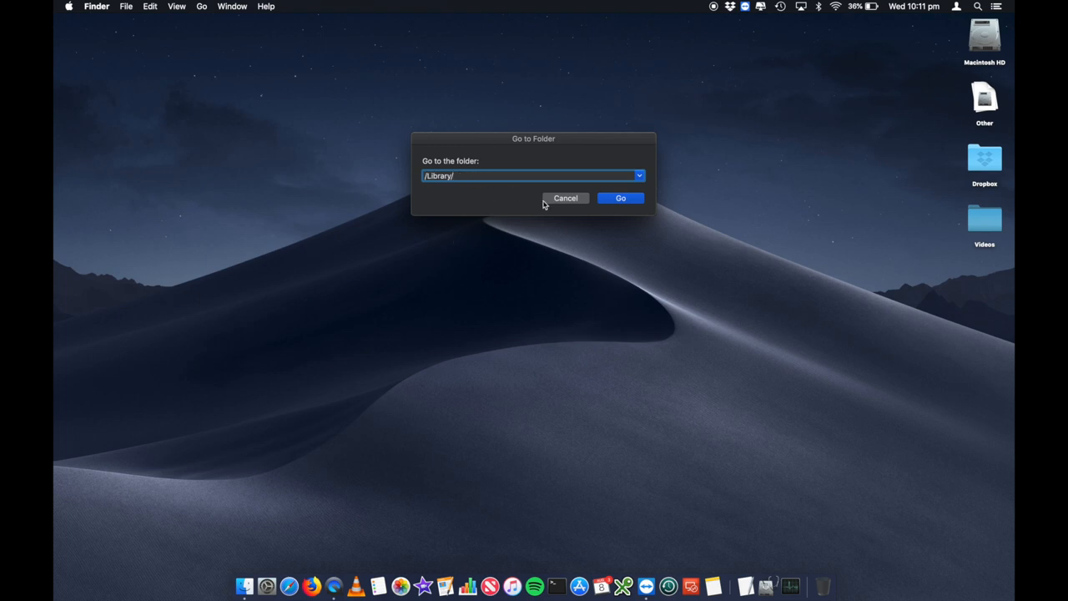
{"action": "left_click", "coordinate": [620, 198]}
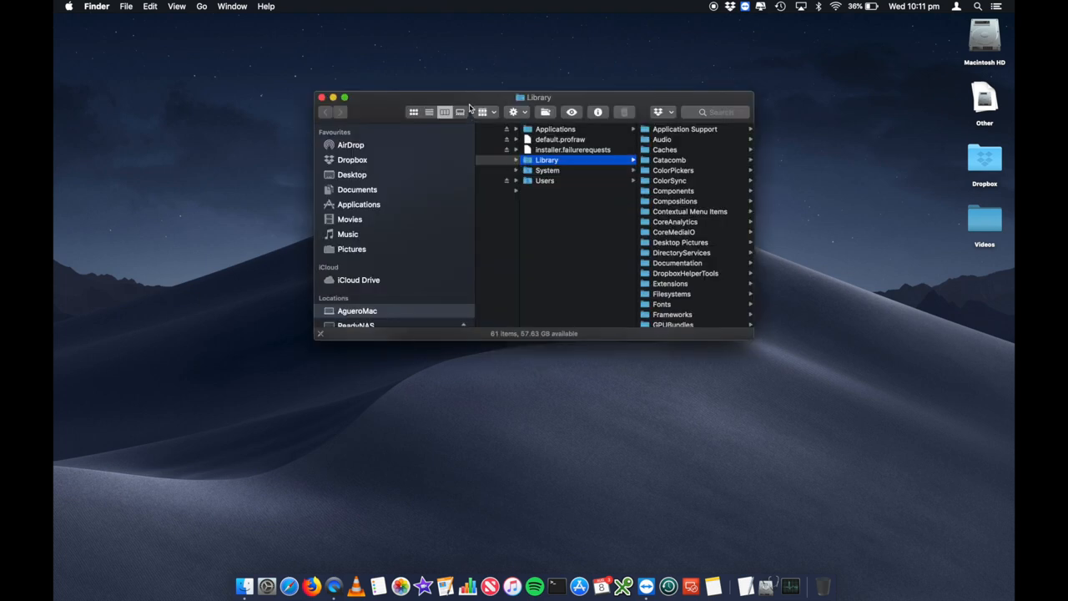
{"action": "left_click_drag", "start_coordinate": [534, 97], "coordinate": [477, 73]}
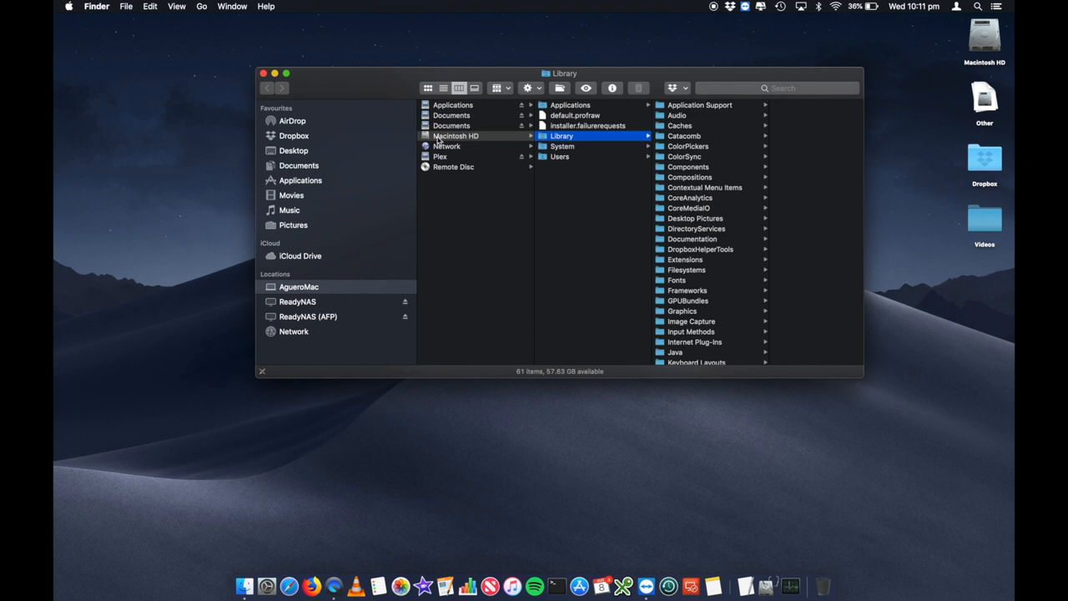
{"action": "mouse_move", "coordinate": [556, 146]}
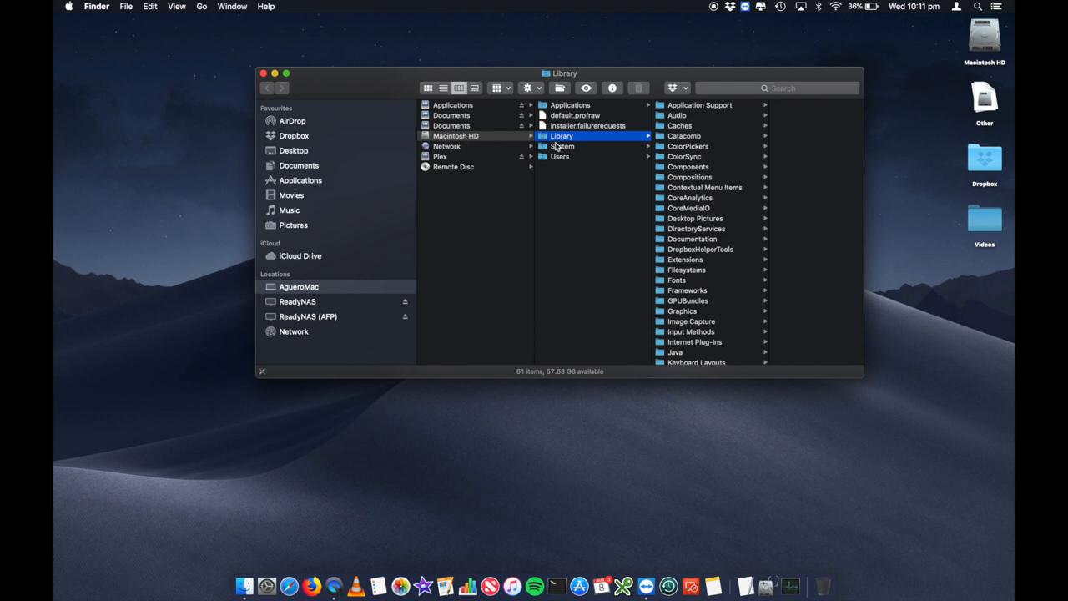
{"action": "mouse_move", "coordinate": [690, 139]}
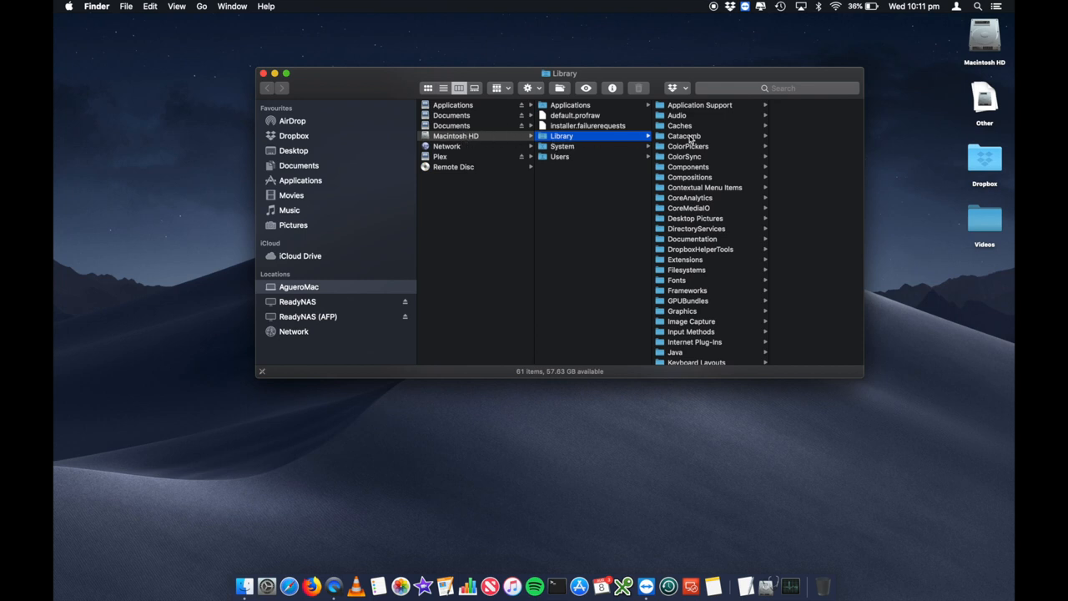
- Open system Caches, select its four items, and cancel the password prompt to bin them
{"action": "left_click", "coordinate": [687, 125]}
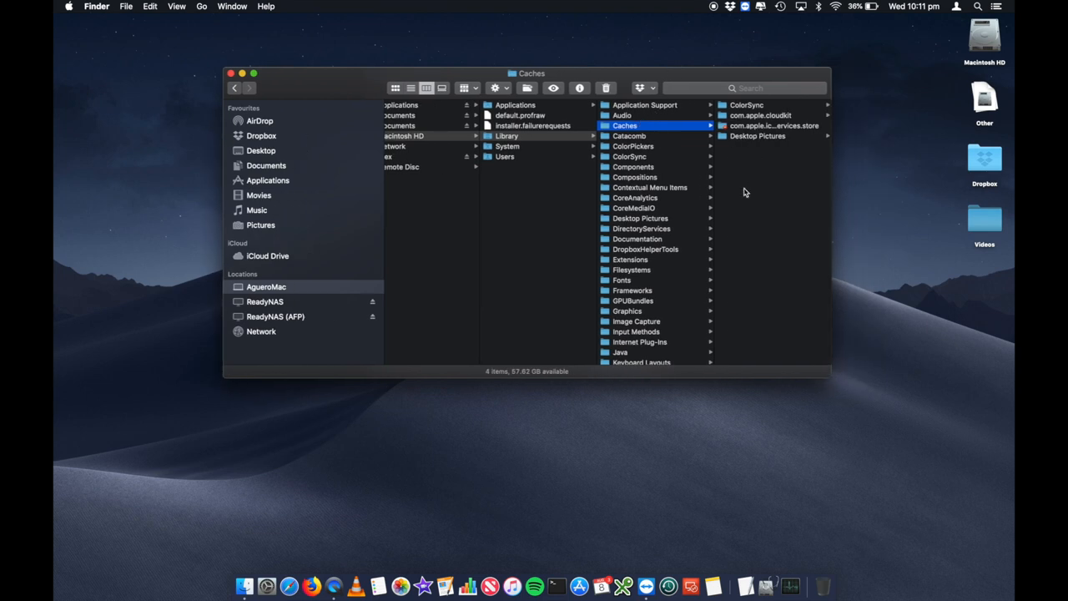
{"action": "mouse_move", "coordinate": [776, 156]}
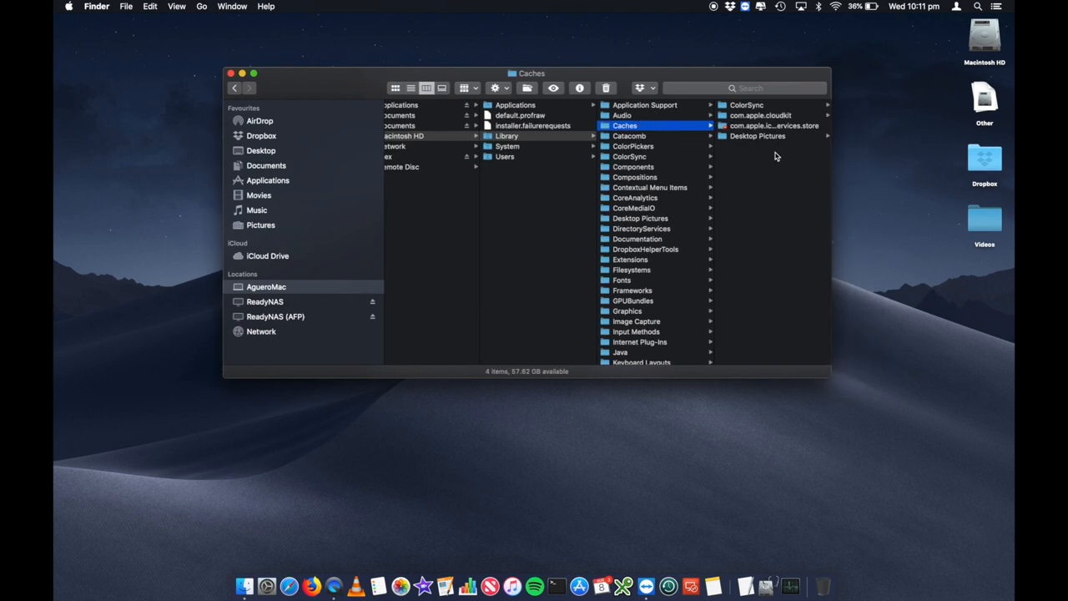
{"action": "key", "text": "cmd+a"}
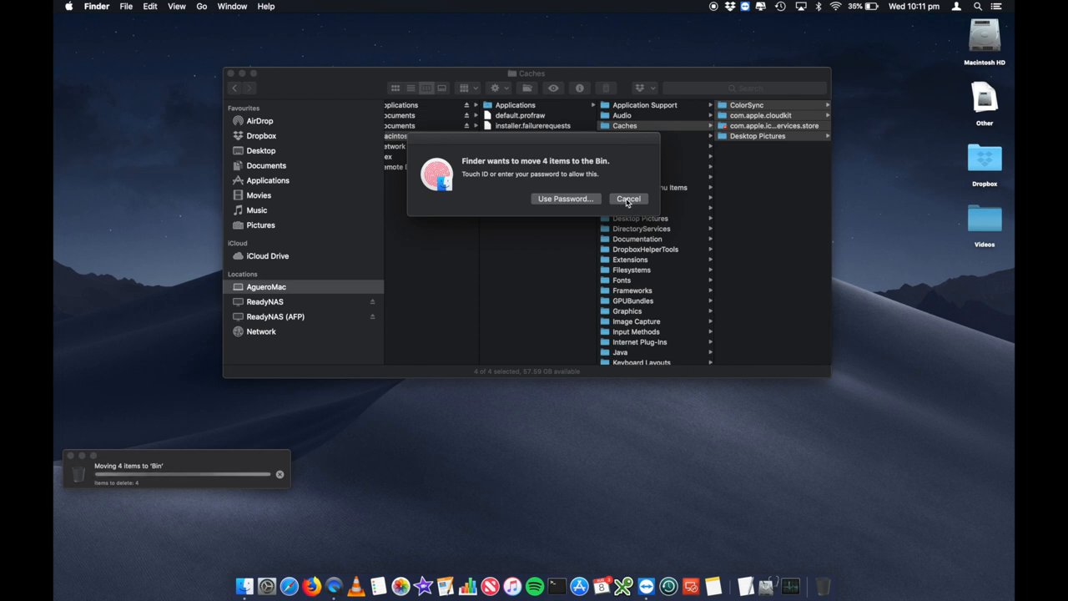
{"action": "left_click", "coordinate": [628, 199]}
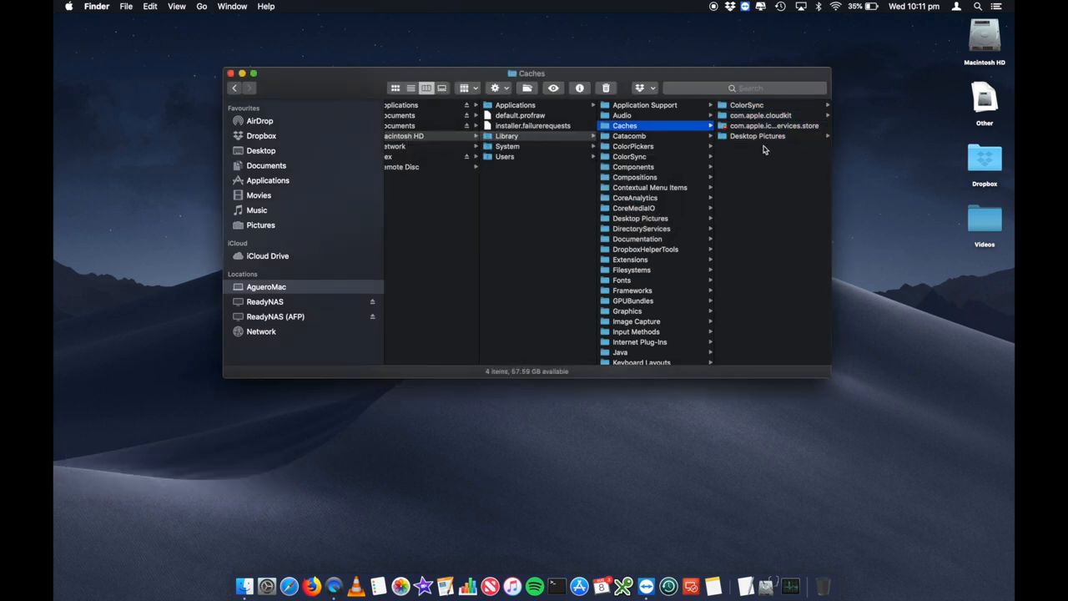
{"action": "mouse_move", "coordinate": [748, 159]}
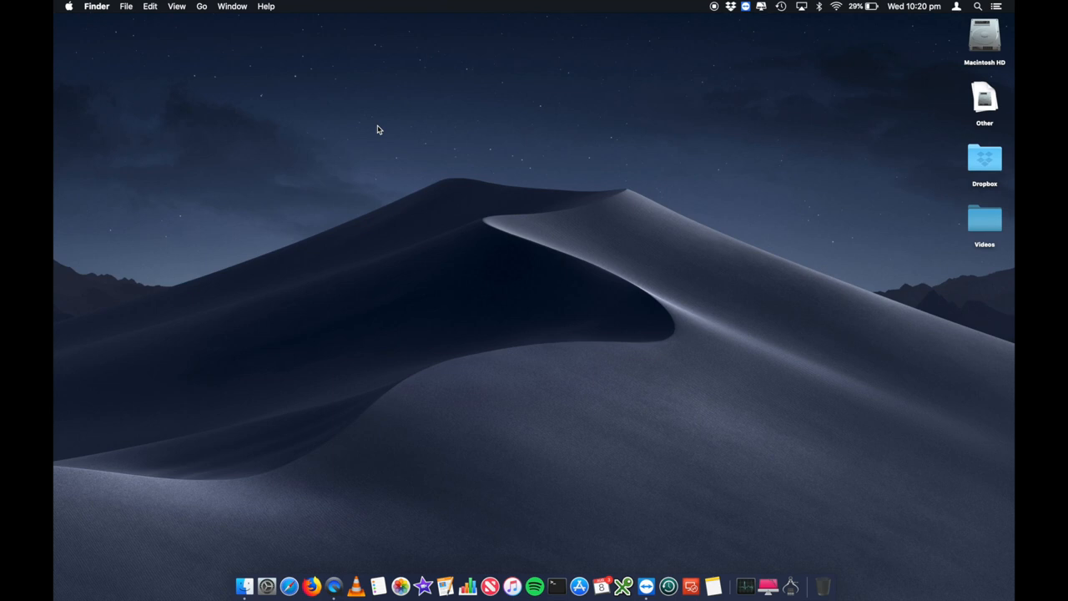
{"action": "mouse_move", "coordinate": [711, 9]}
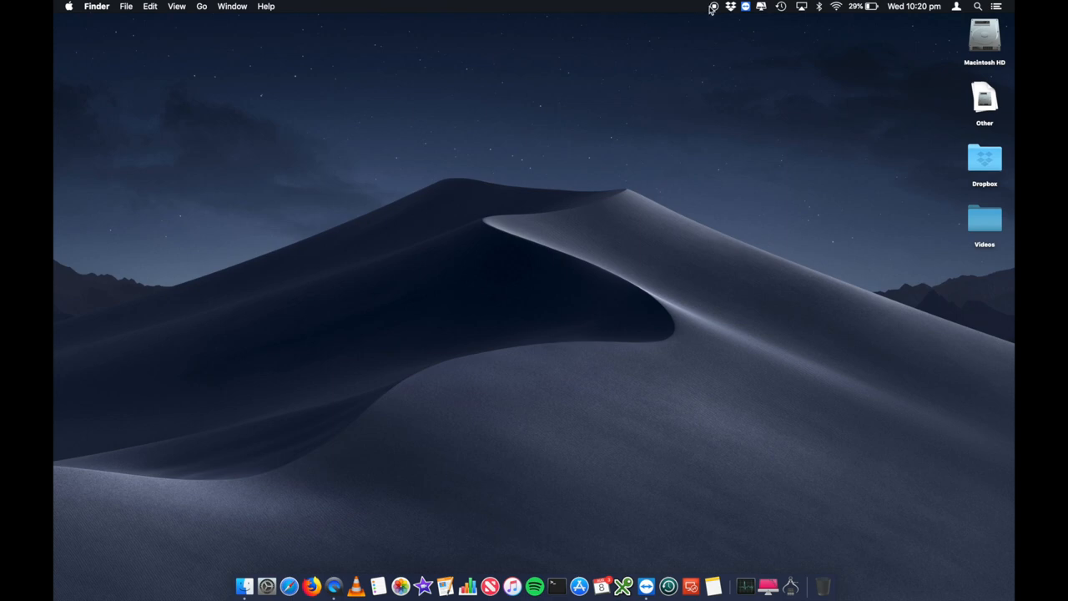